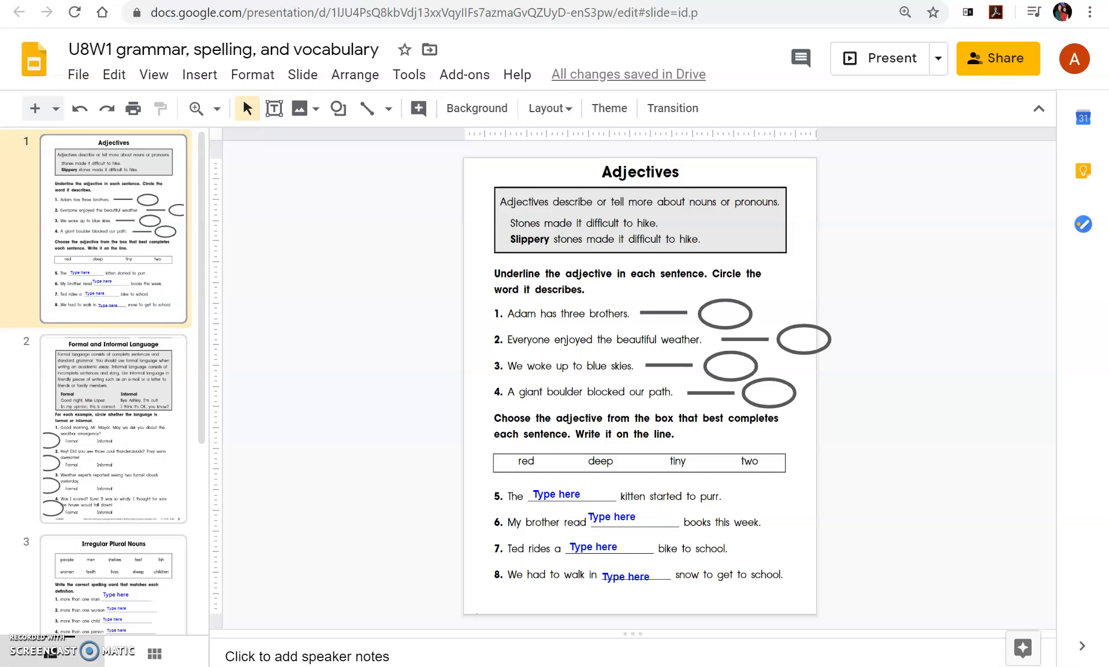
# Place the line under 'beautiful' and the oval around 'weather' in sentence 2.
pyautogui.click(227, 48)
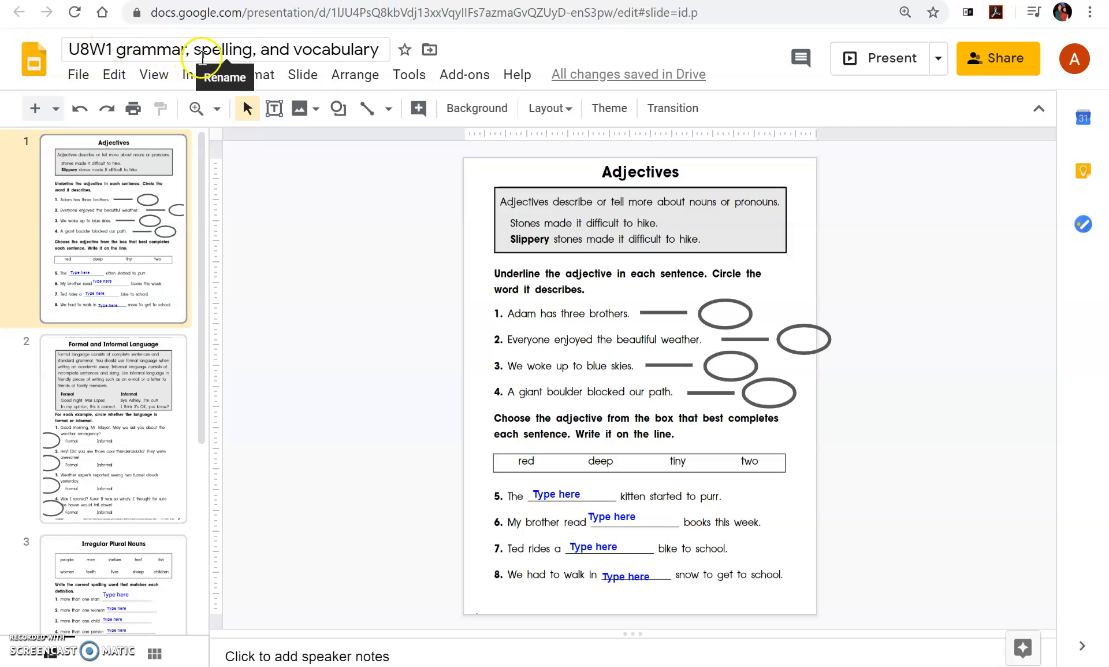
pyautogui.click(353, 294)
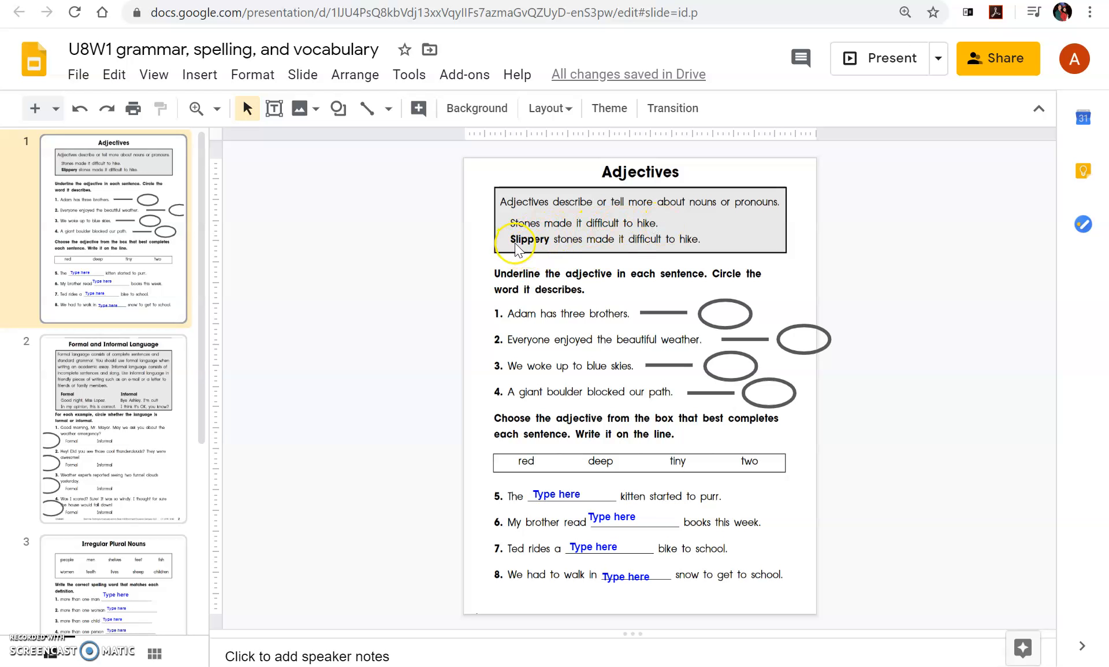
pyautogui.moveTo(669, 253)
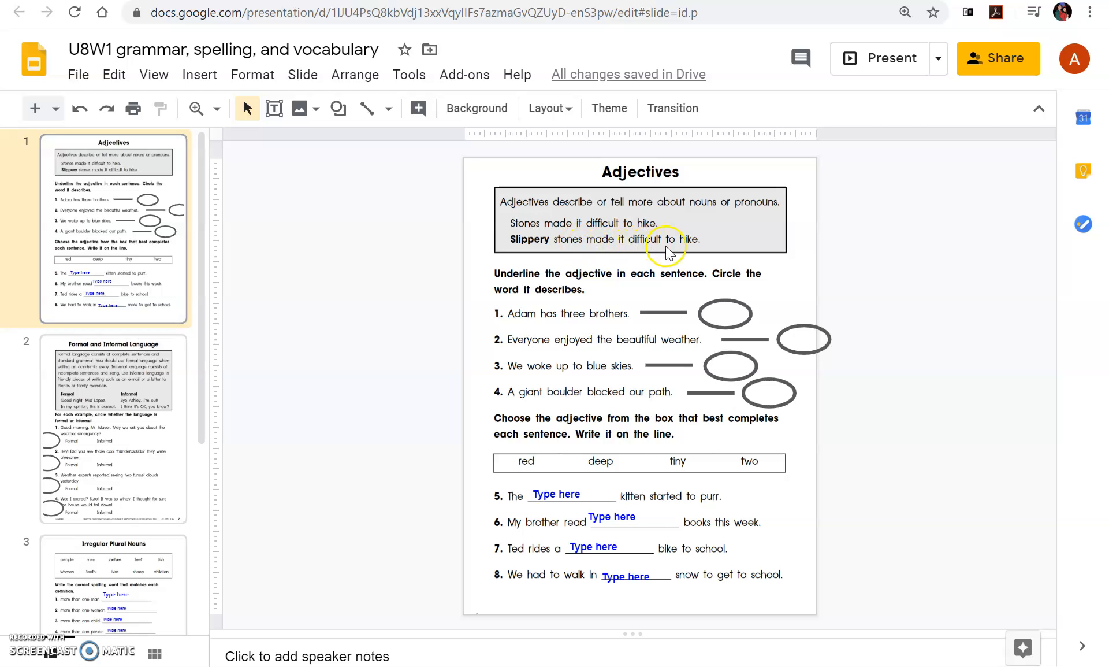
pyautogui.moveTo(594, 287)
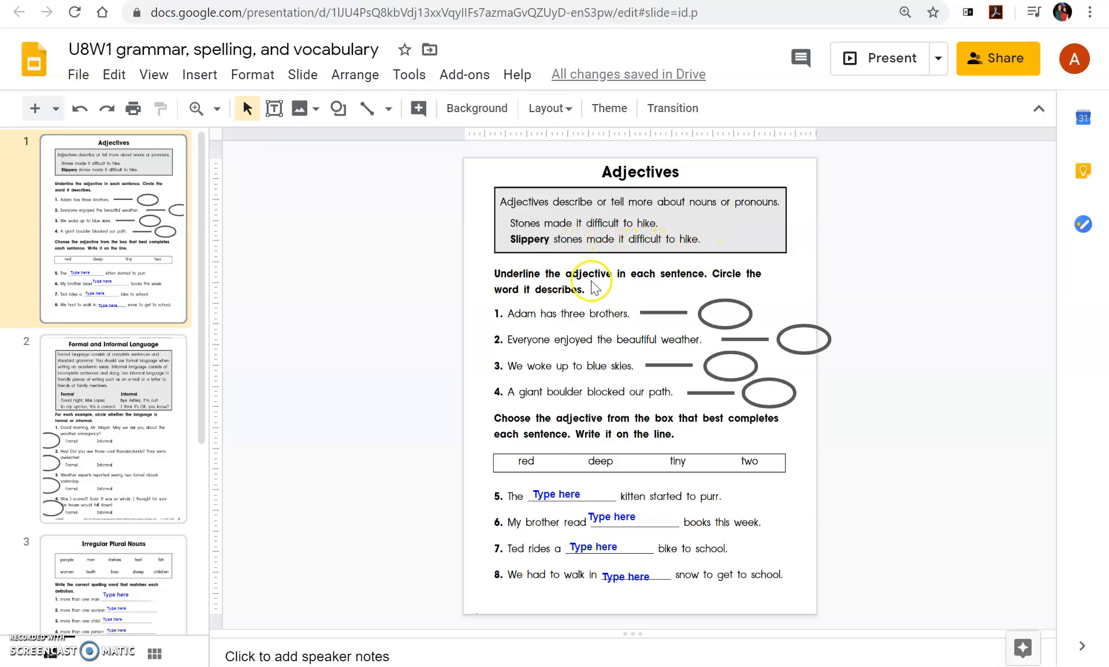
pyautogui.moveTo(699, 279)
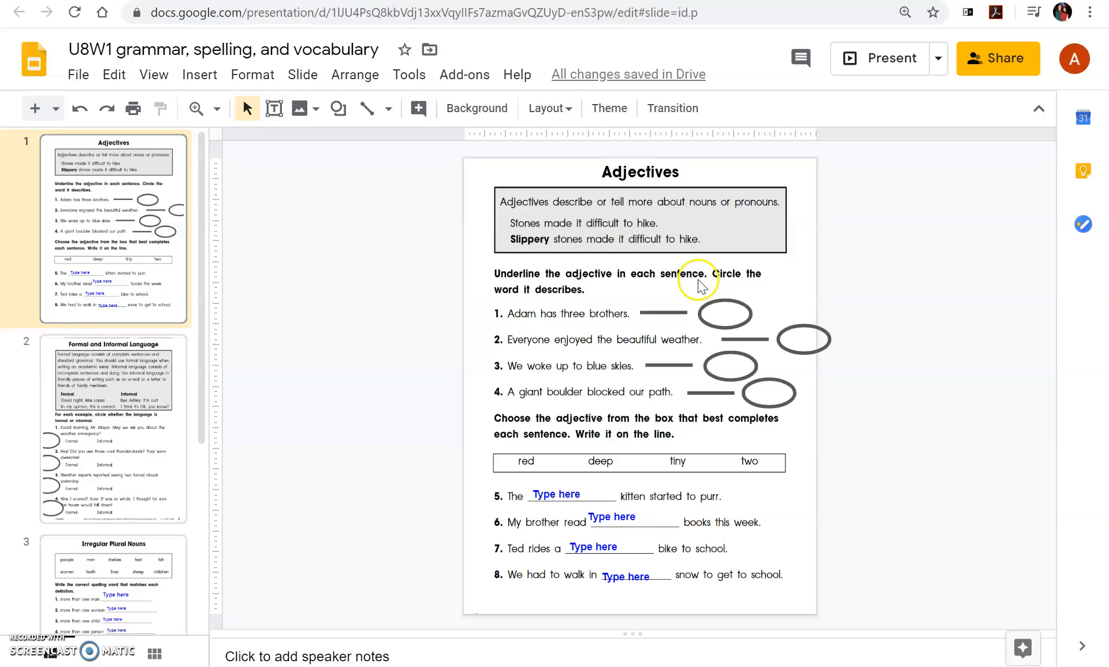
pyautogui.moveTo(543, 363)
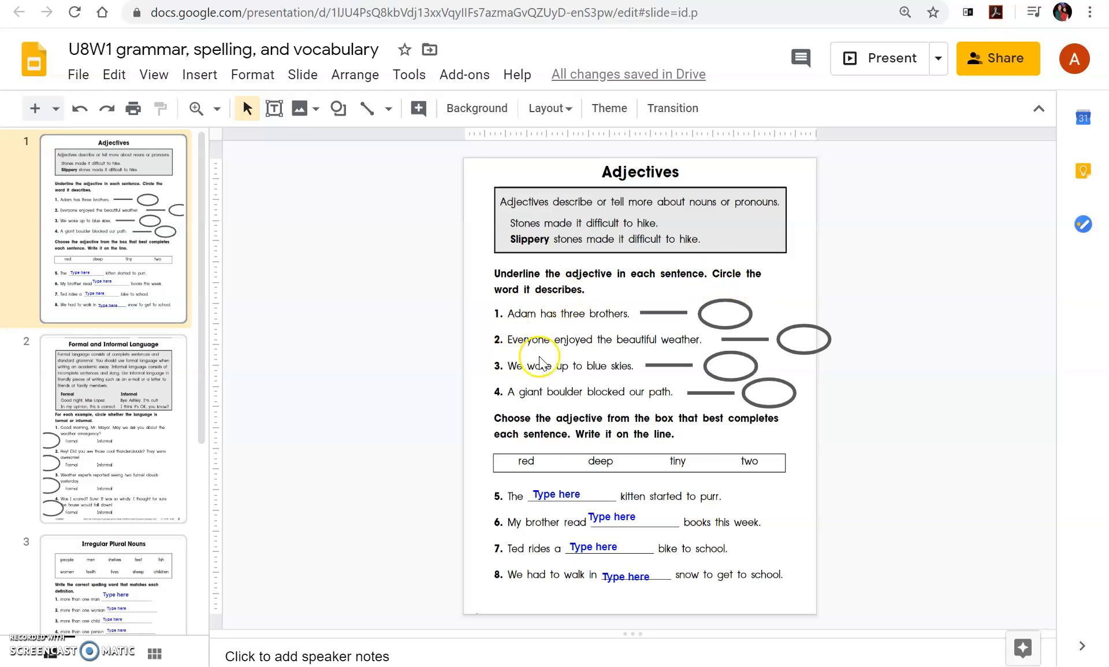
pyautogui.moveTo(567, 353)
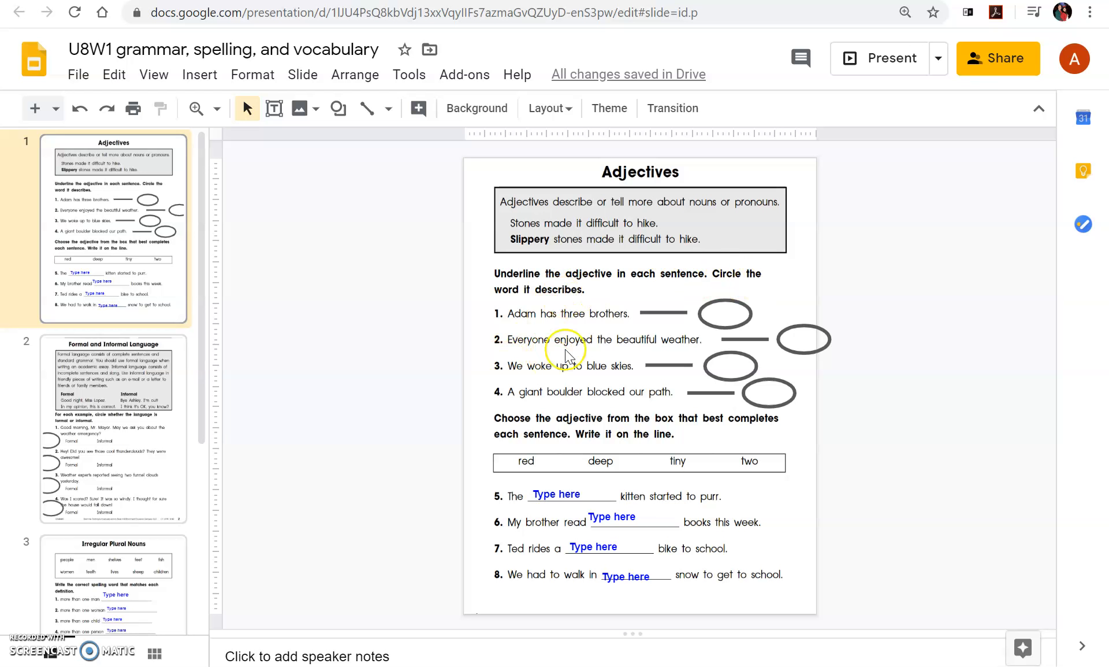
pyautogui.moveTo(669, 357)
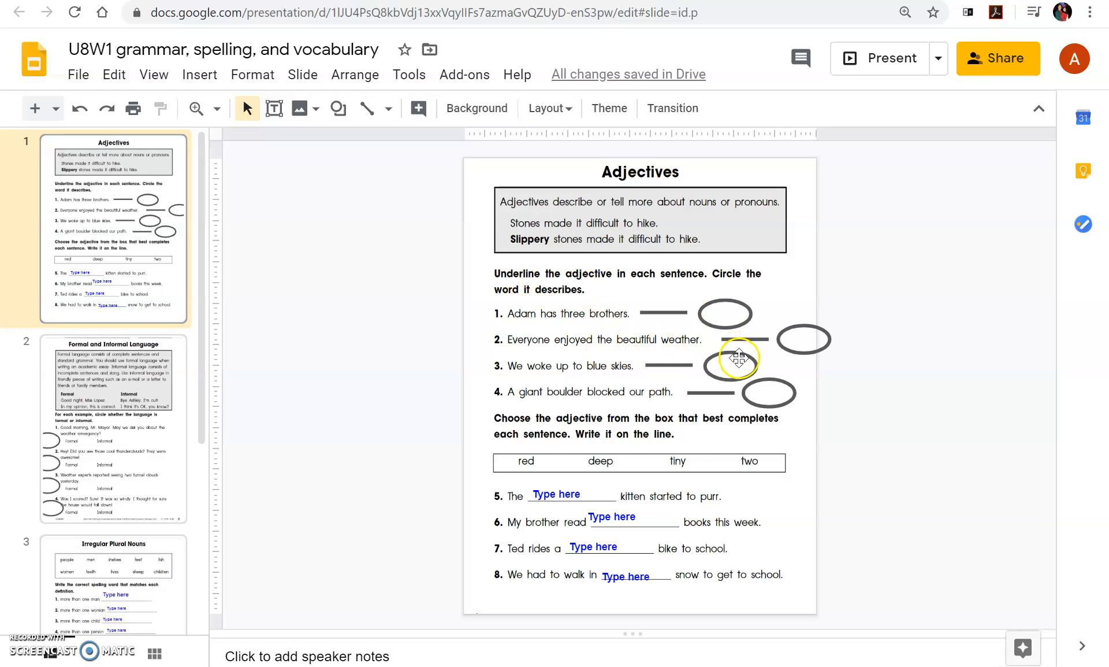
pyautogui.moveTo(740, 339)
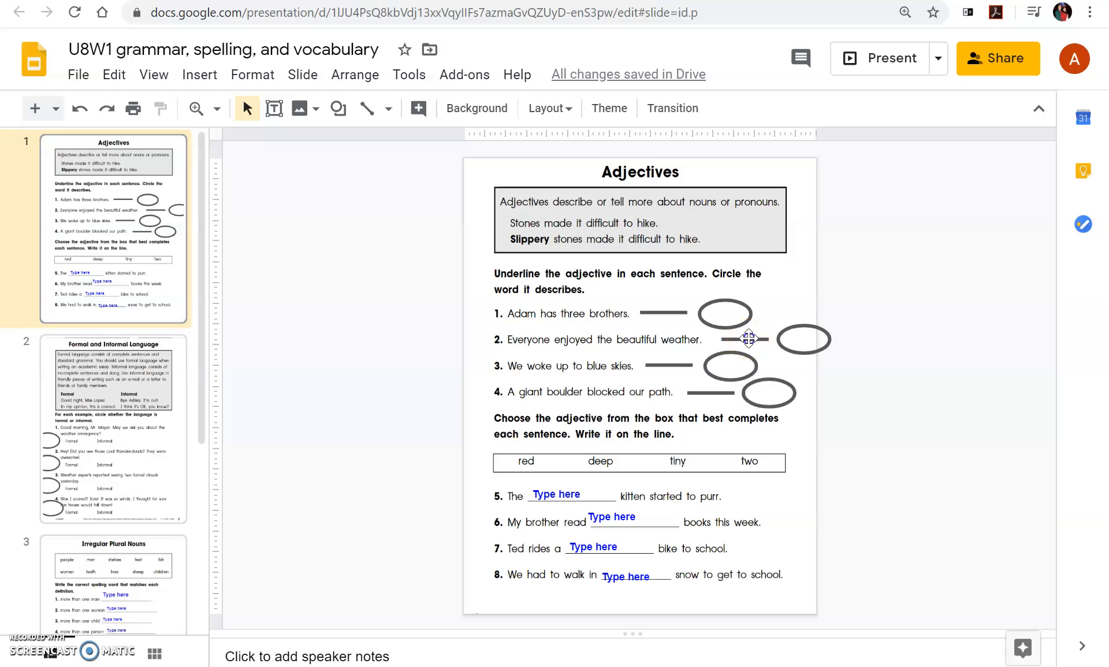
pyautogui.click(743, 338)
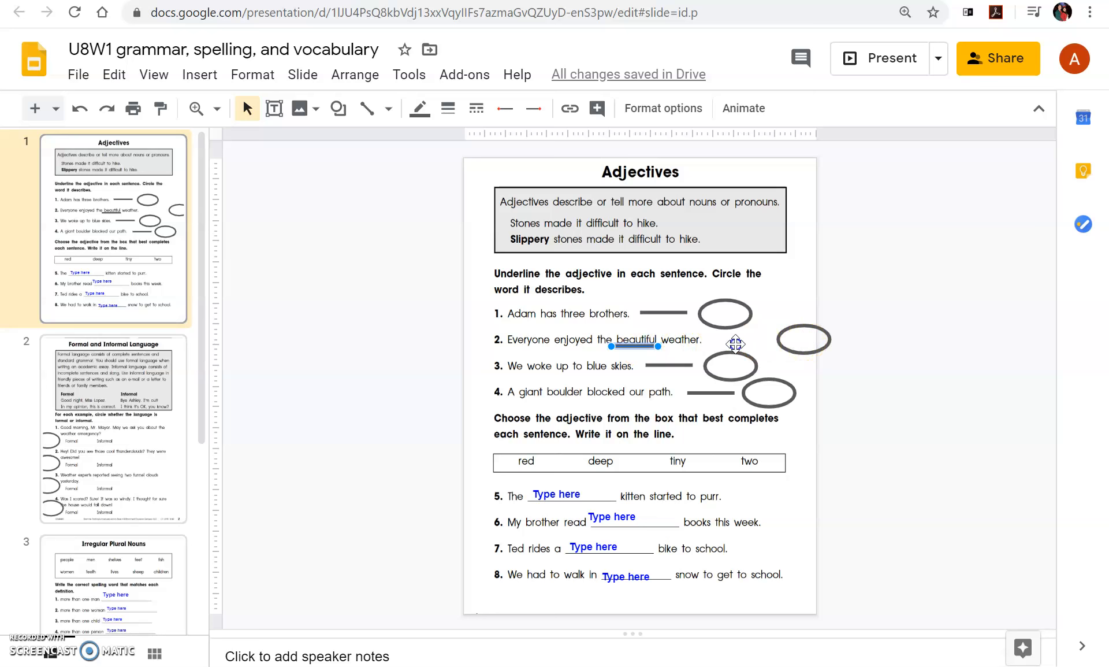
pyautogui.click(803, 338)
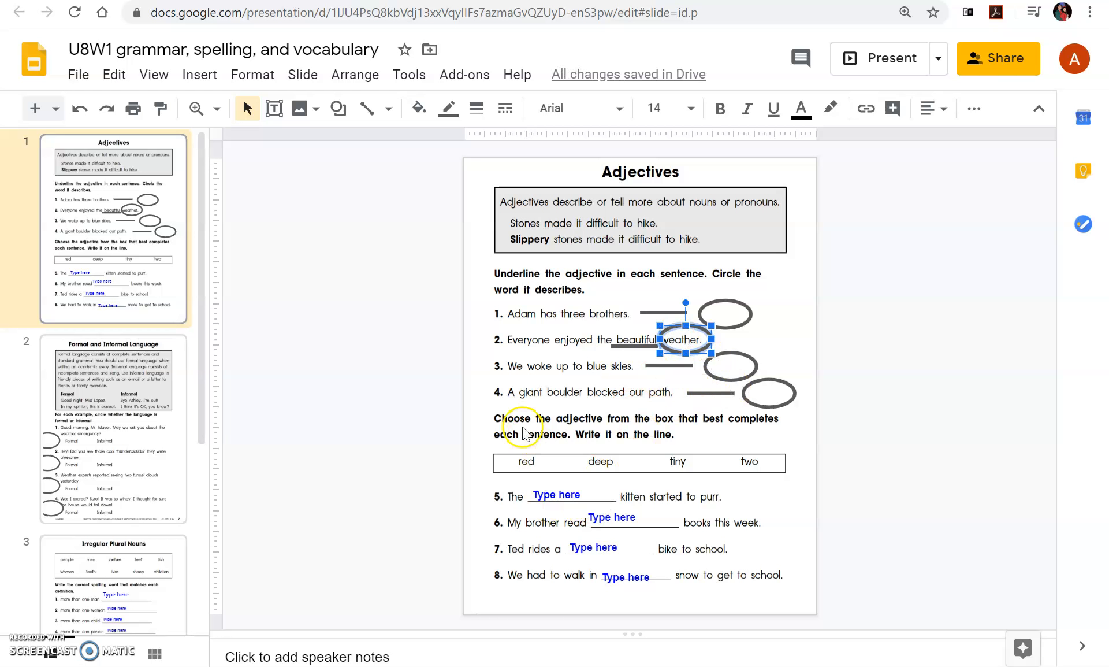
pyautogui.moveTo(601, 433)
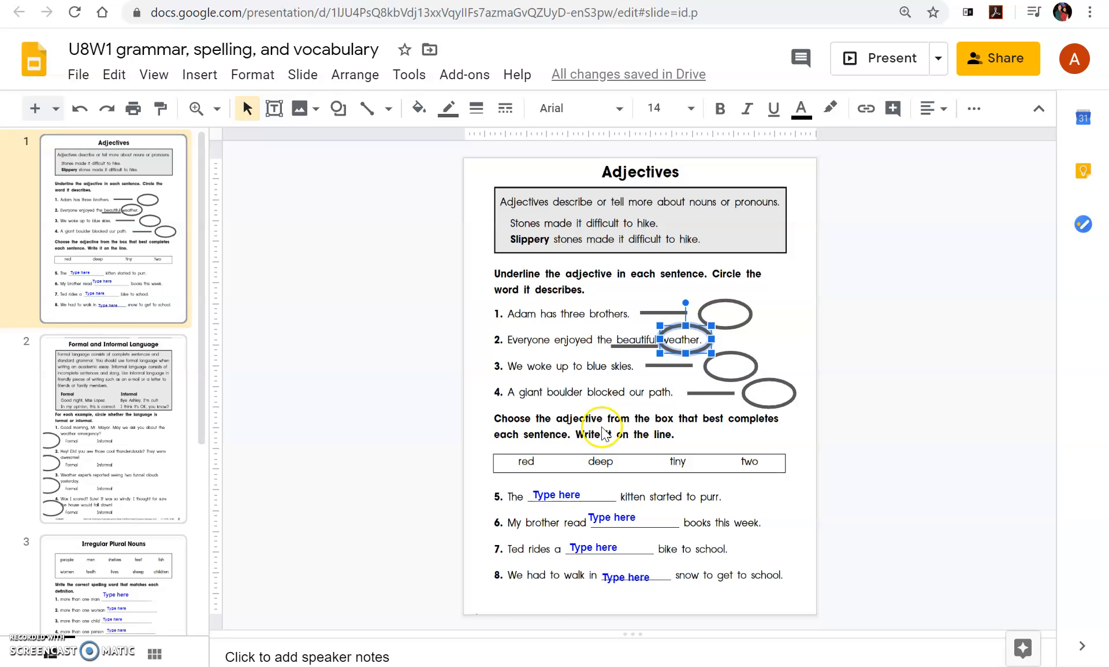
pyautogui.moveTo(699, 430)
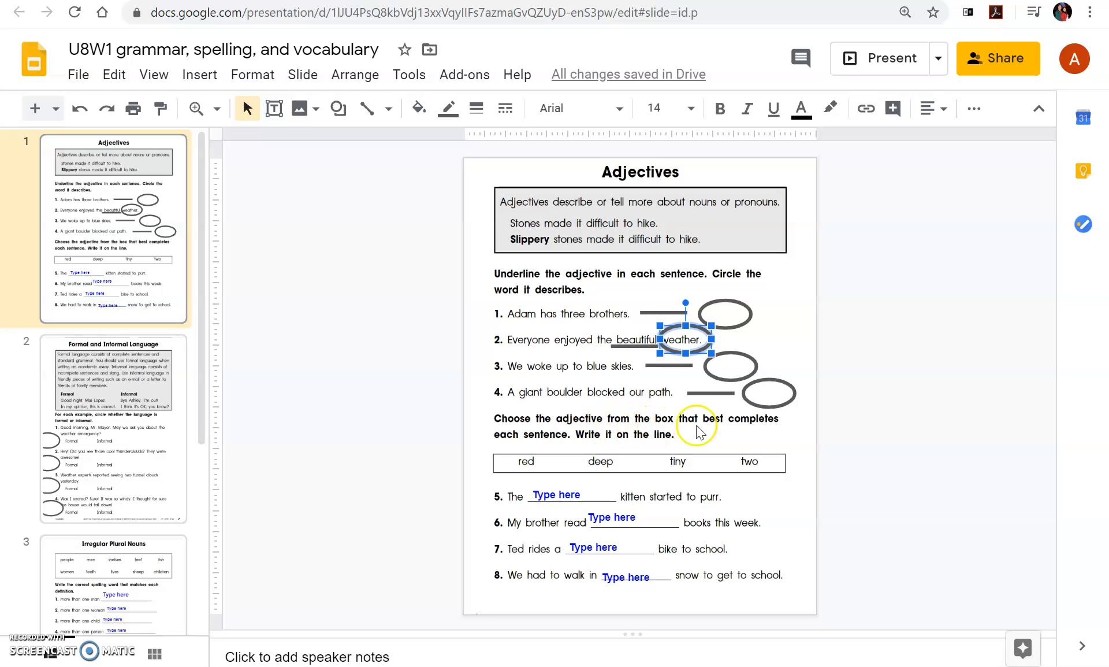
pyautogui.moveTo(534, 457)
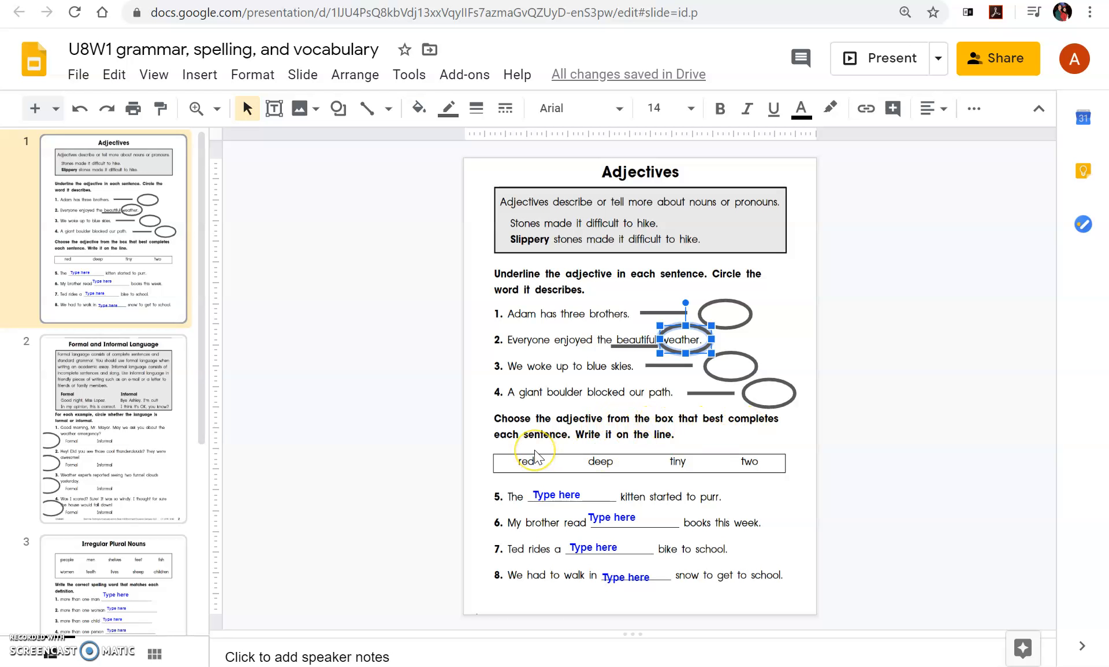
pyautogui.moveTo(633, 449)
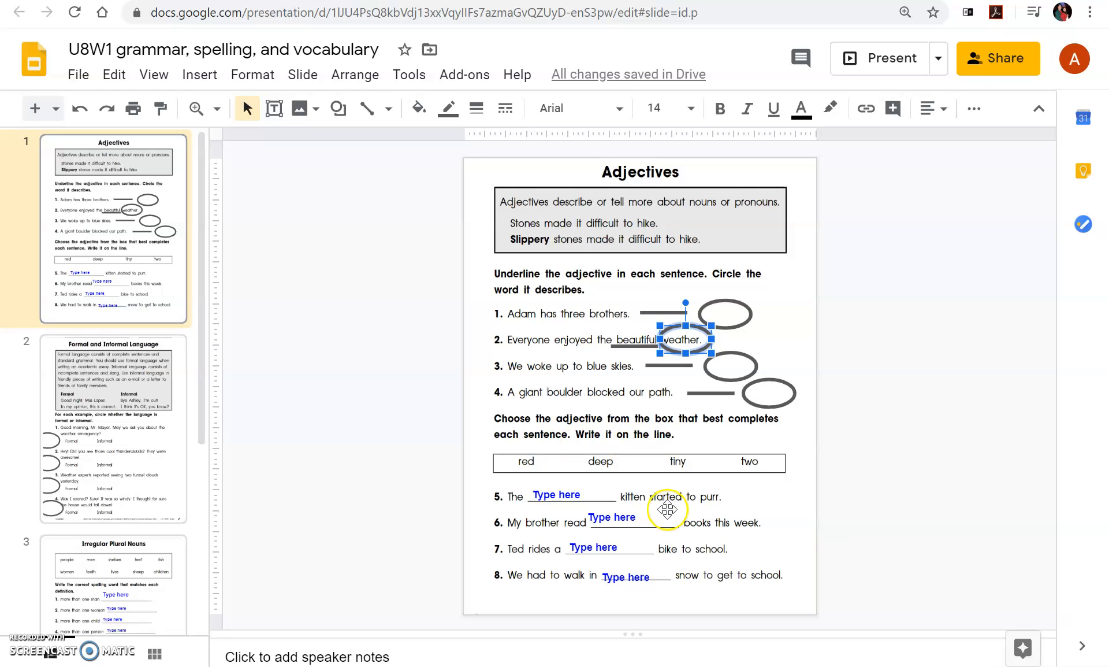
pyautogui.moveTo(555, 505)
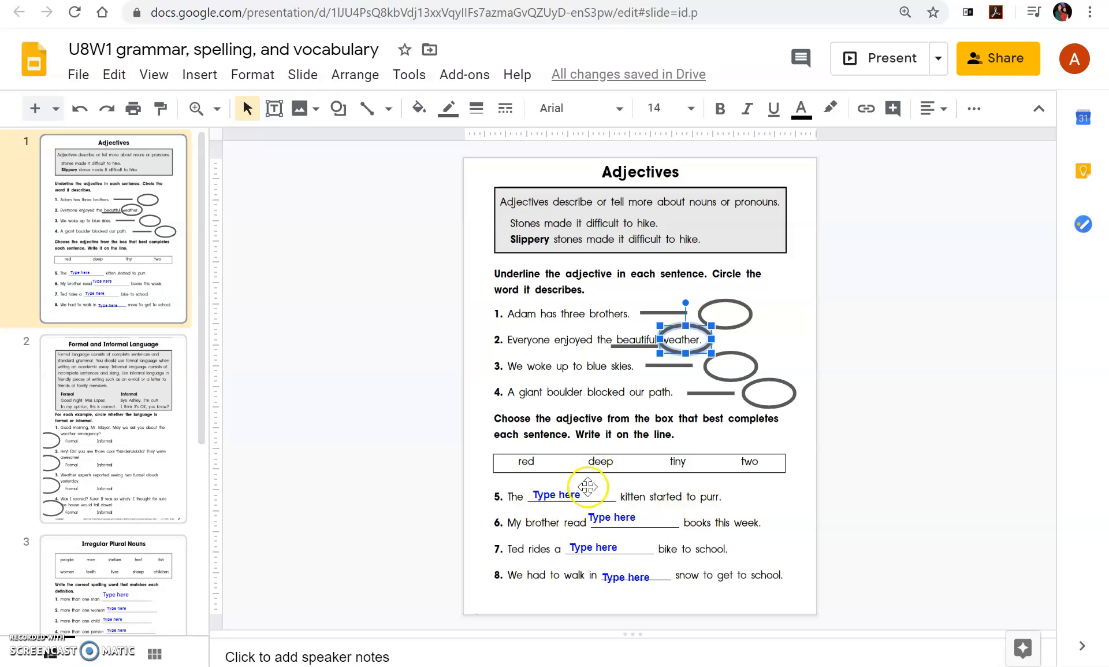
pyautogui.moveTo(754, 463)
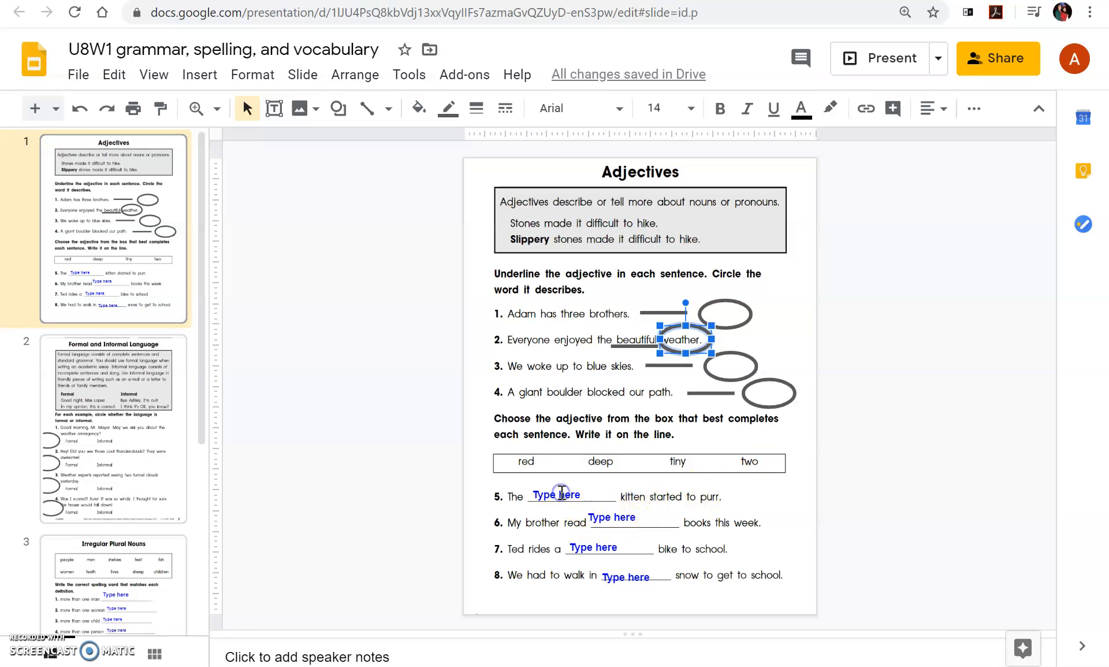
# Enter 'tiny' into the blank of sentence 5, then move to sentence 6's blank.
pyautogui.click(556, 495)
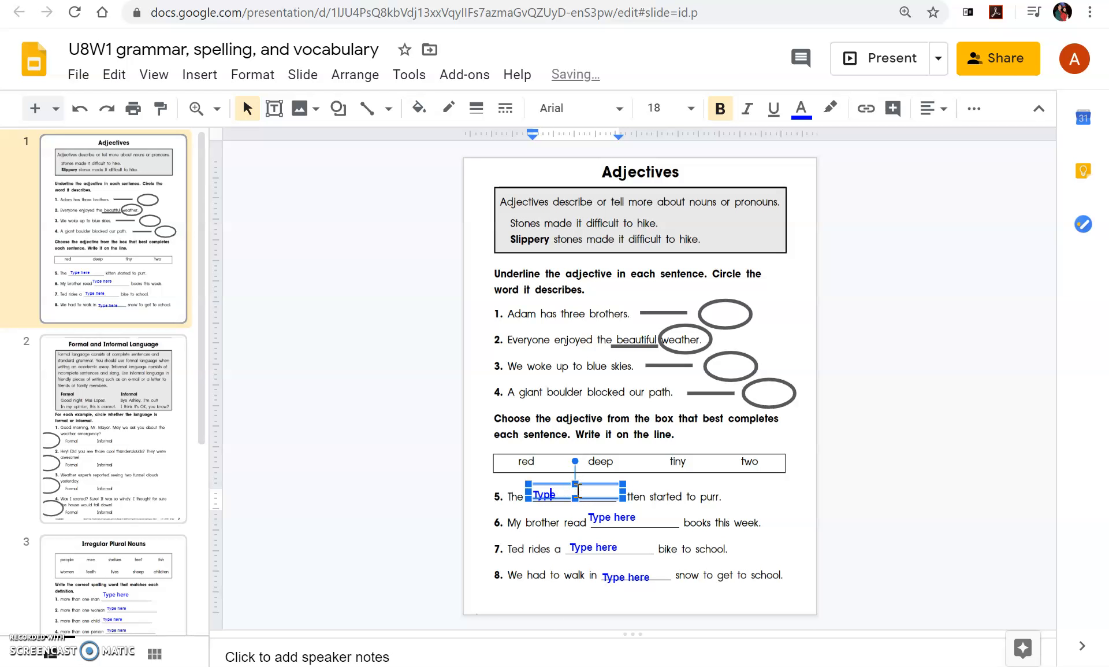
pyautogui.write('T')
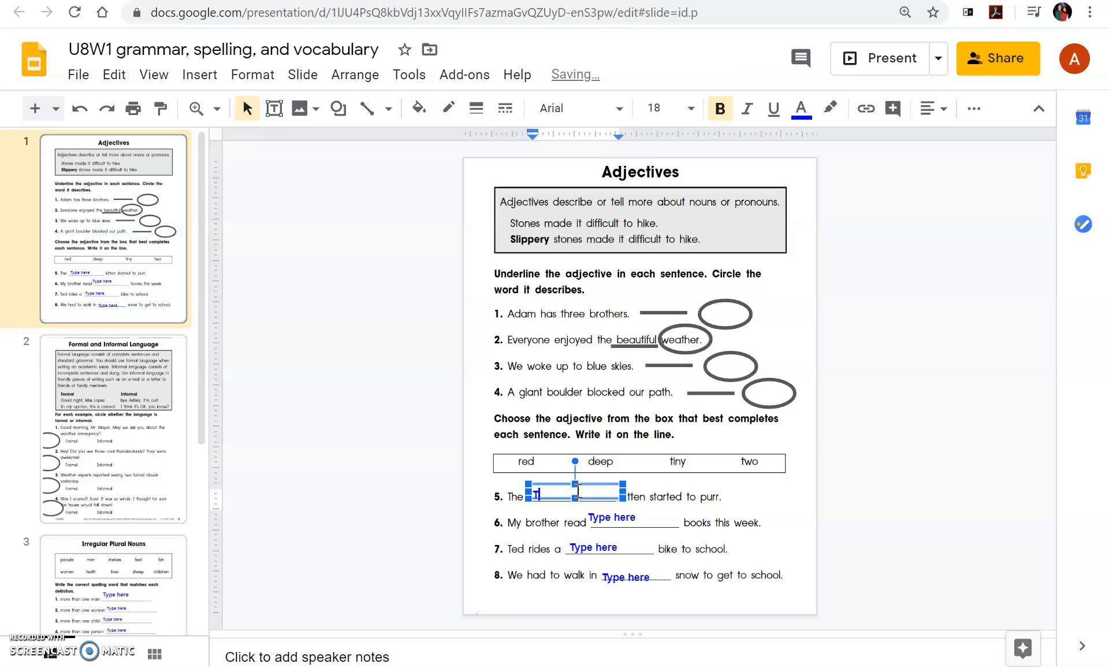
pyautogui.write('tiny')
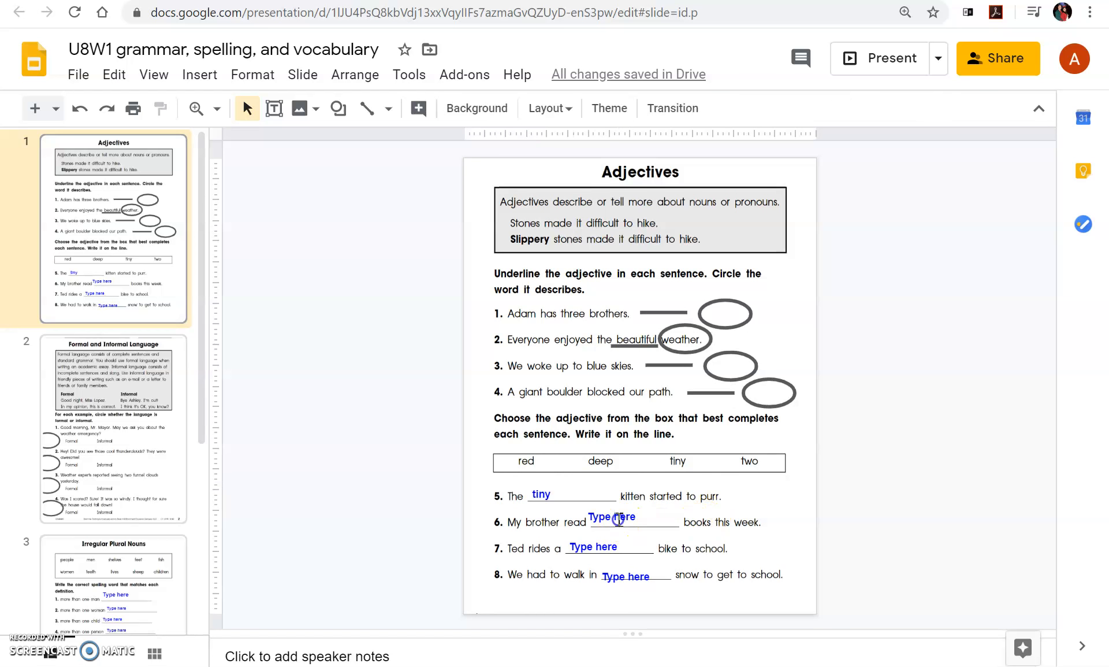
pyautogui.click(612, 516)
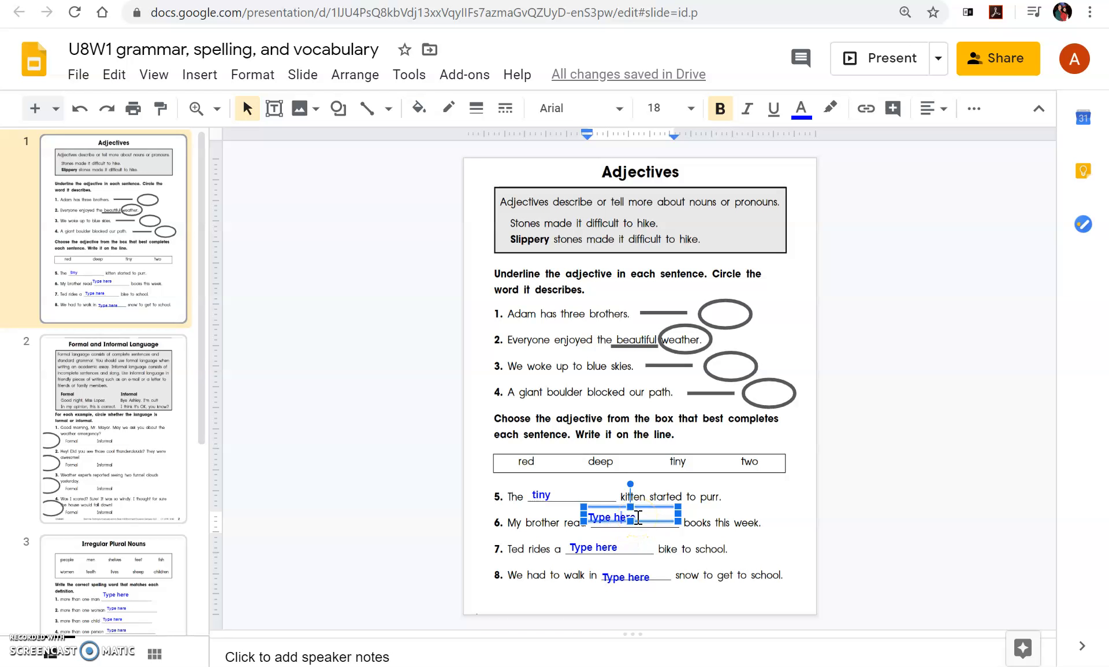
pyautogui.moveTo(163, 486)
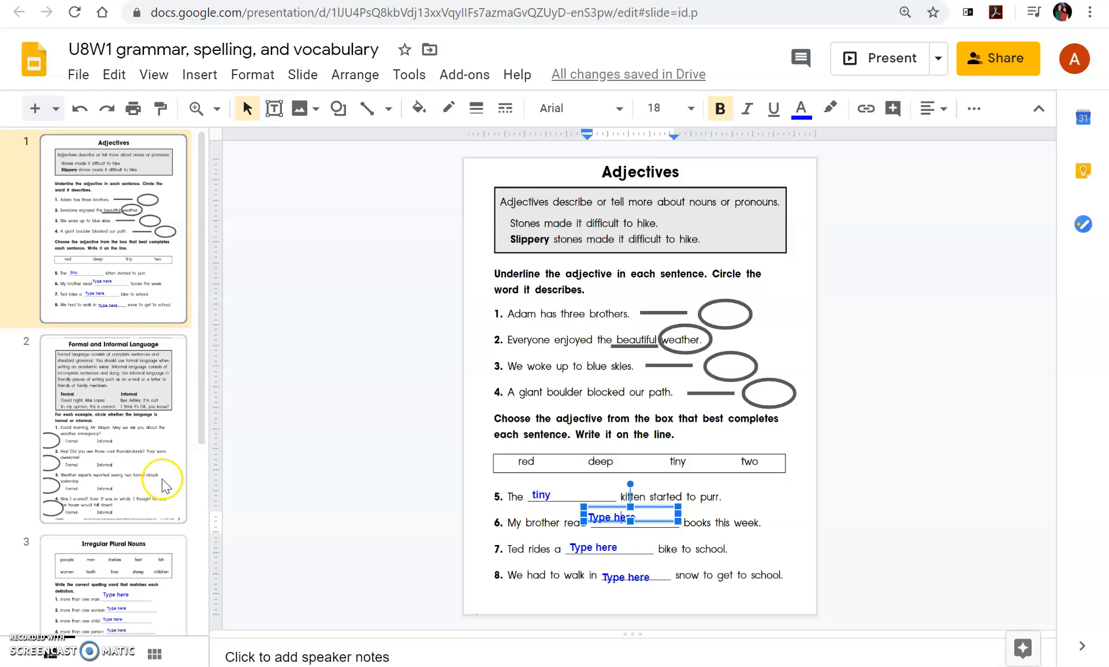
pyautogui.moveTo(127, 444)
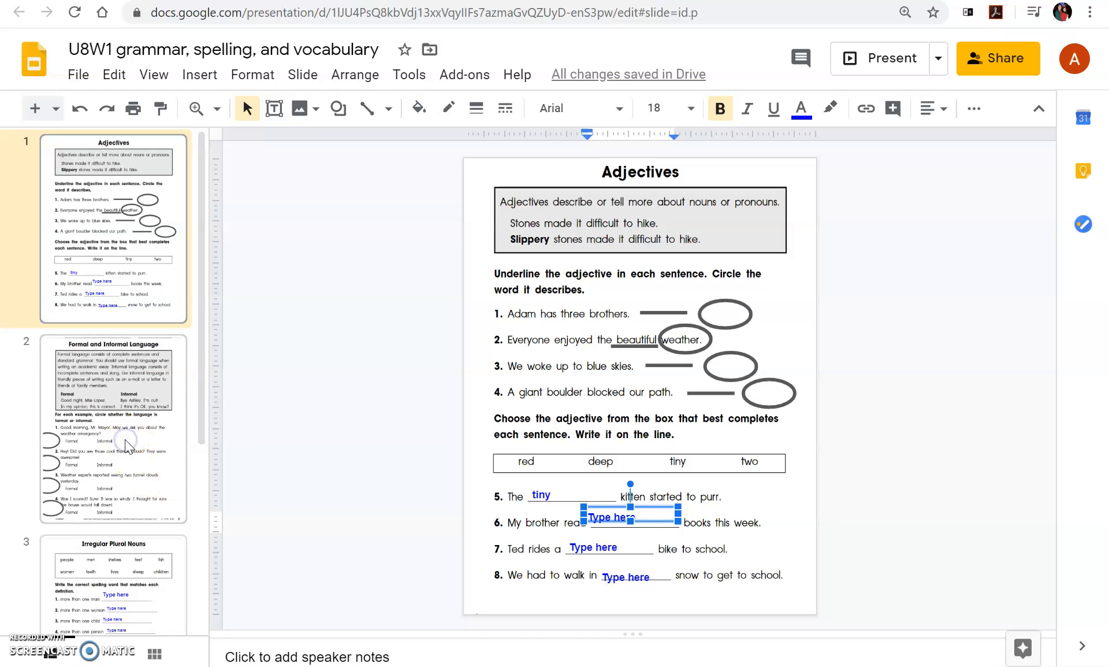
# View the Formal and Informal Language slide, then switch to the Irregular Plural Nouns slide.
pyautogui.click(112, 428)
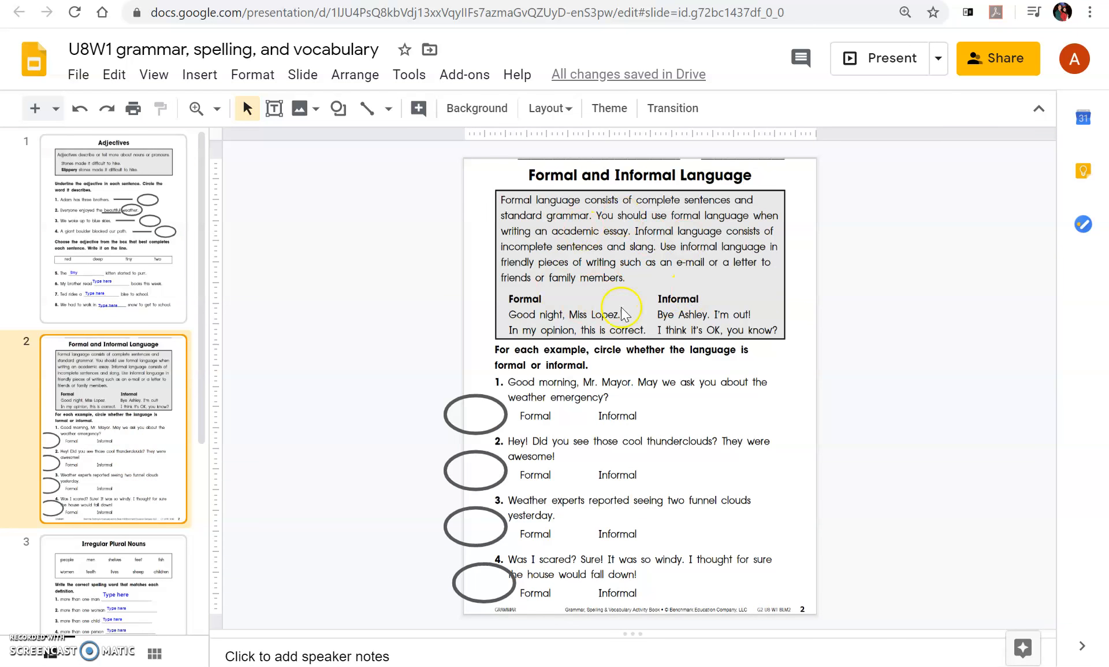
pyautogui.moveTo(481, 446)
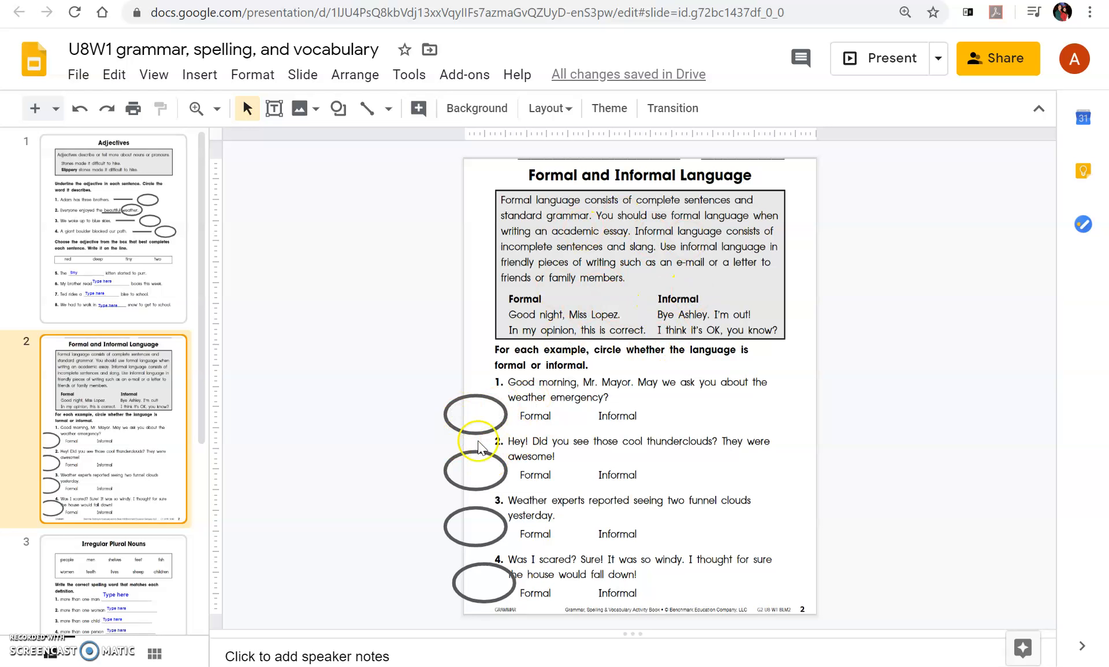
pyautogui.moveTo(433, 427)
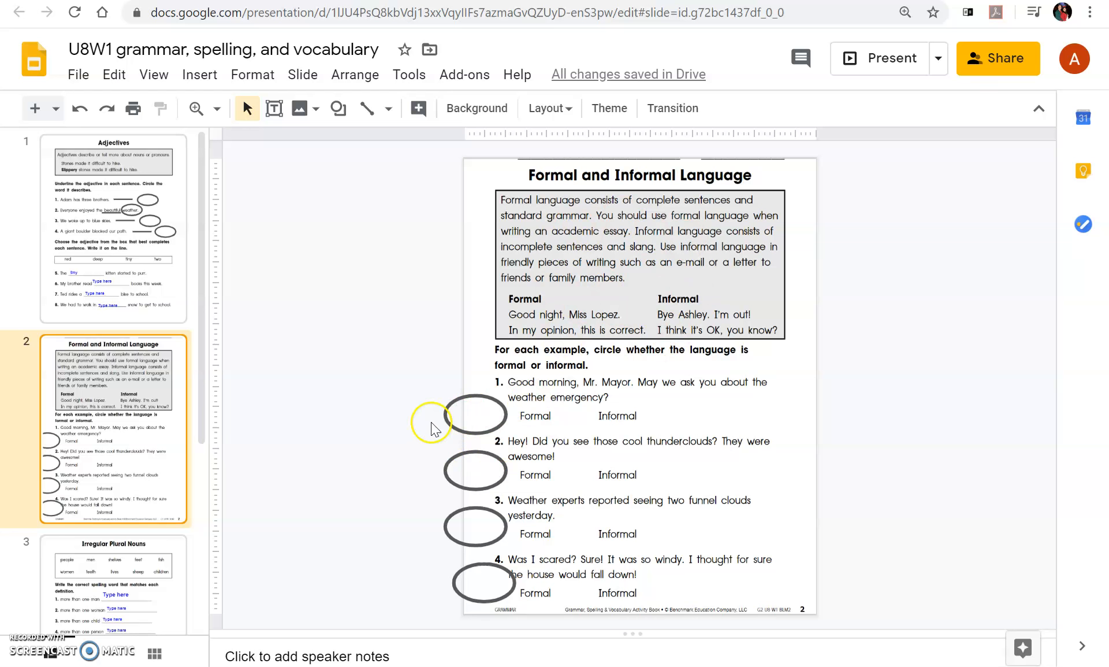
pyautogui.scroll(-3)
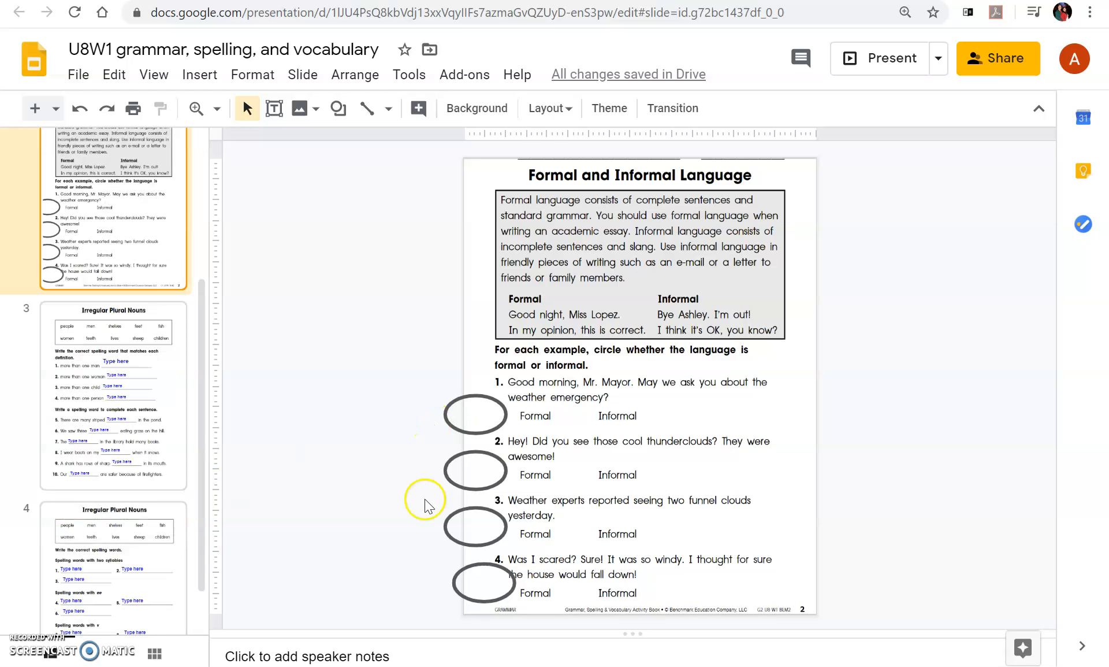
pyautogui.moveTo(630, 406)
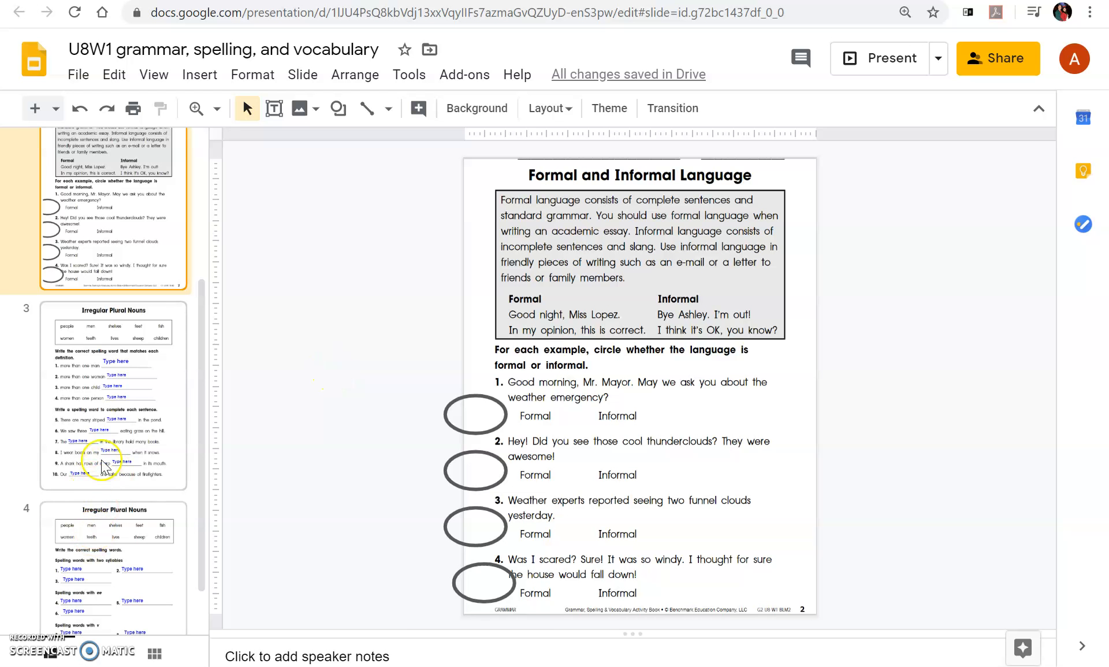
pyautogui.click(112, 394)
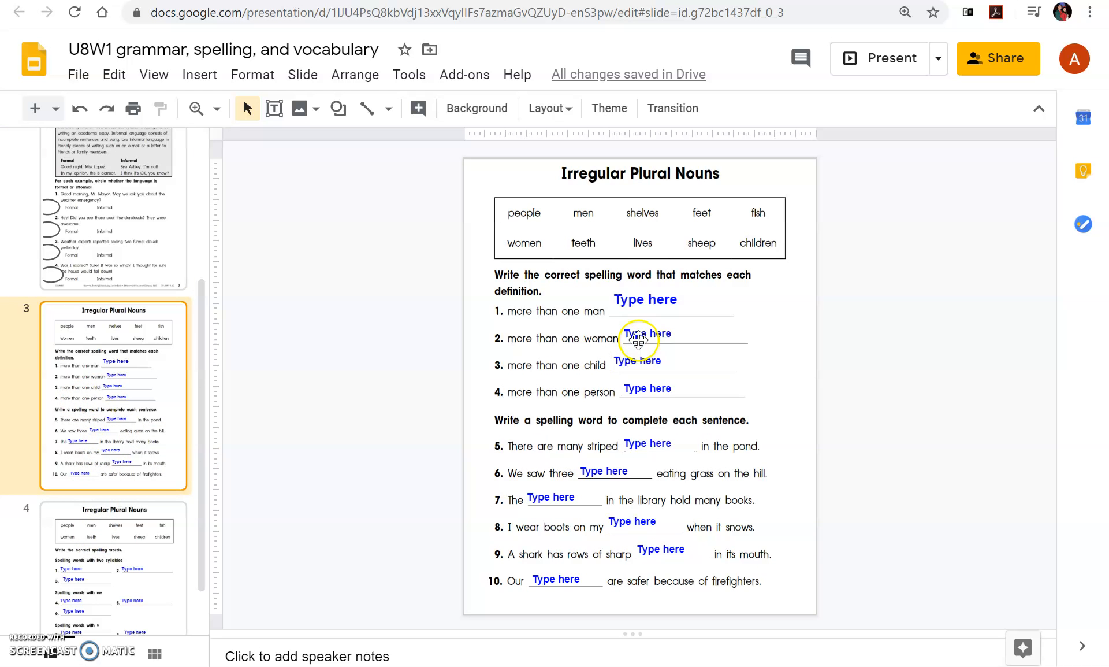
pyautogui.moveTo(497, 287)
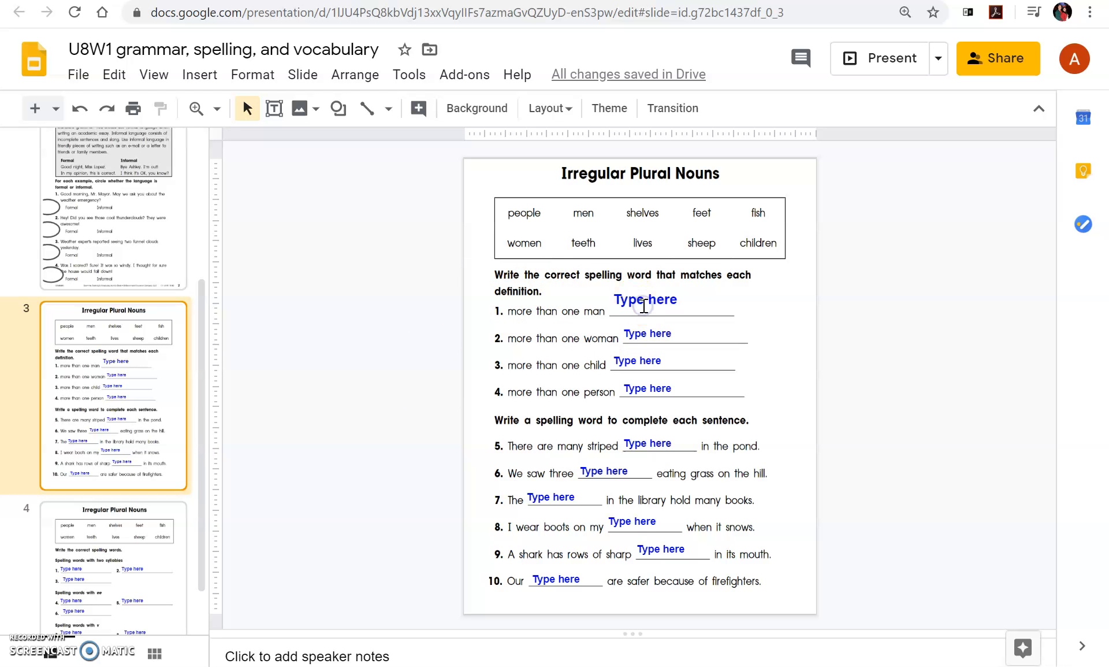
# Select the definition 1 answer box, then move to the fourth slide's spelling-words exercise.
pyautogui.click(644, 298)
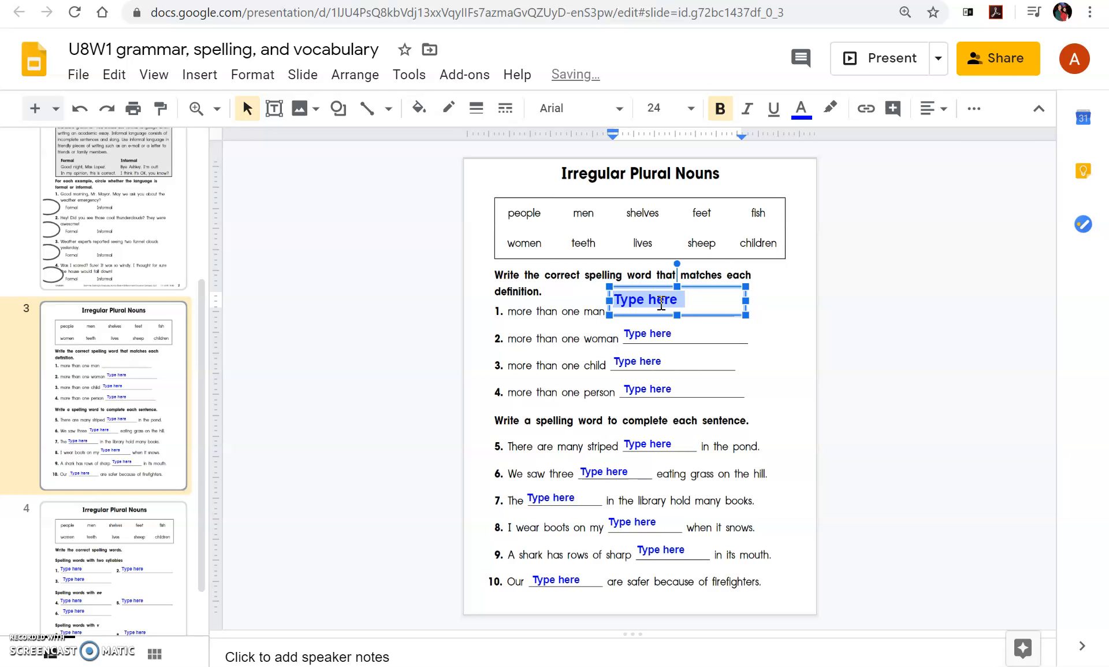
pyautogui.moveTo(470, 373)
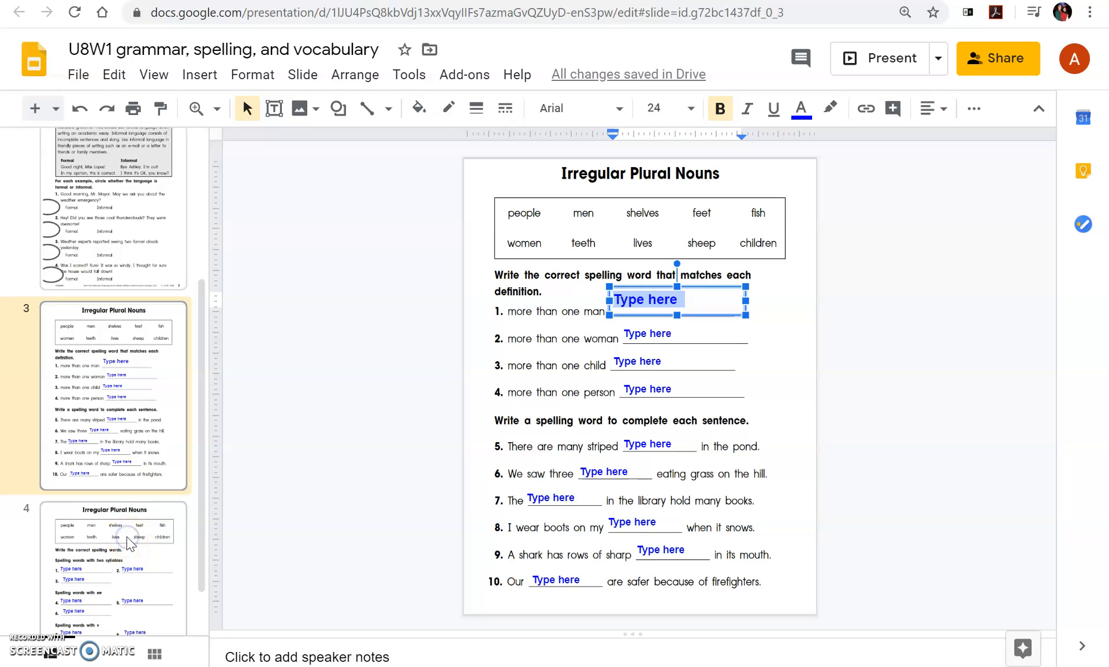
pyautogui.click(112, 542)
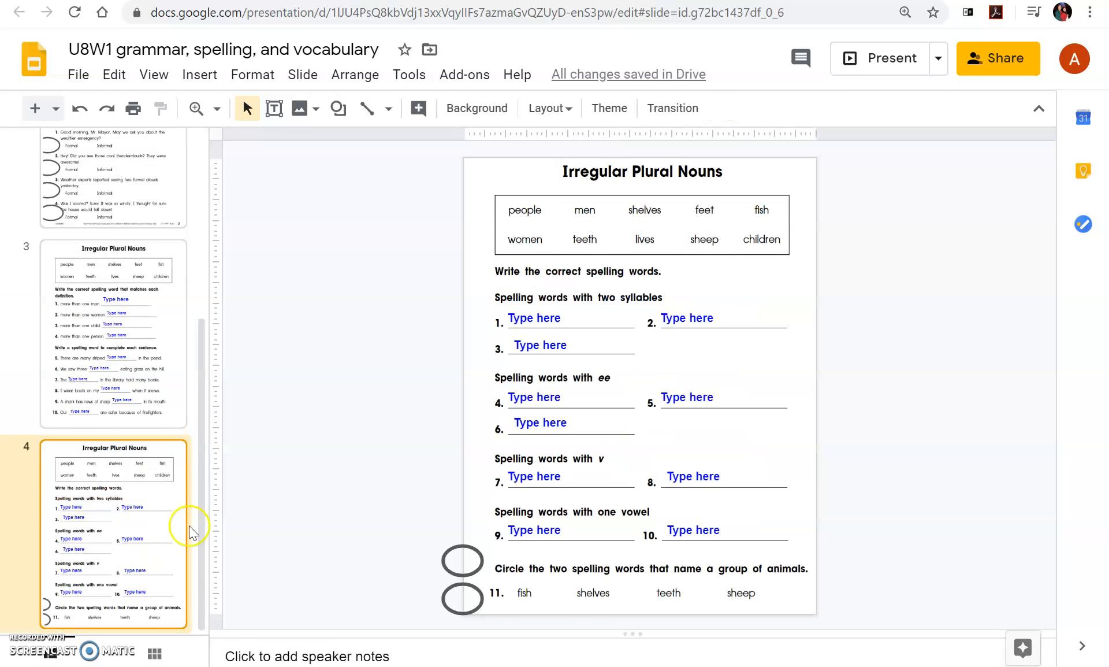
pyautogui.moveTo(548, 383)
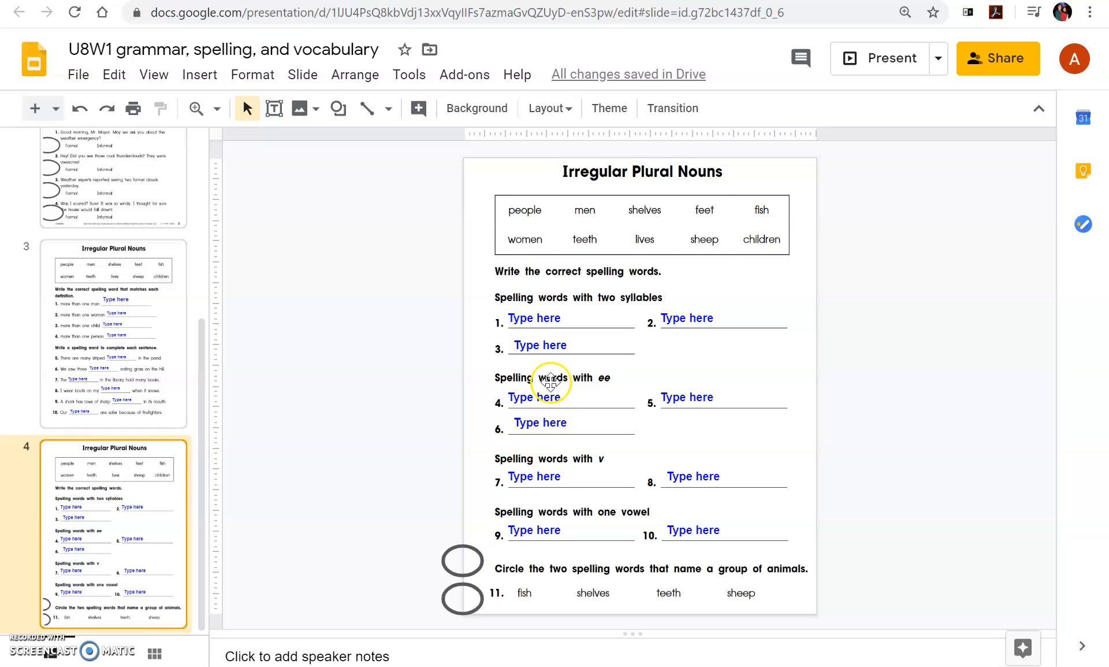
pyautogui.moveTo(613, 419)
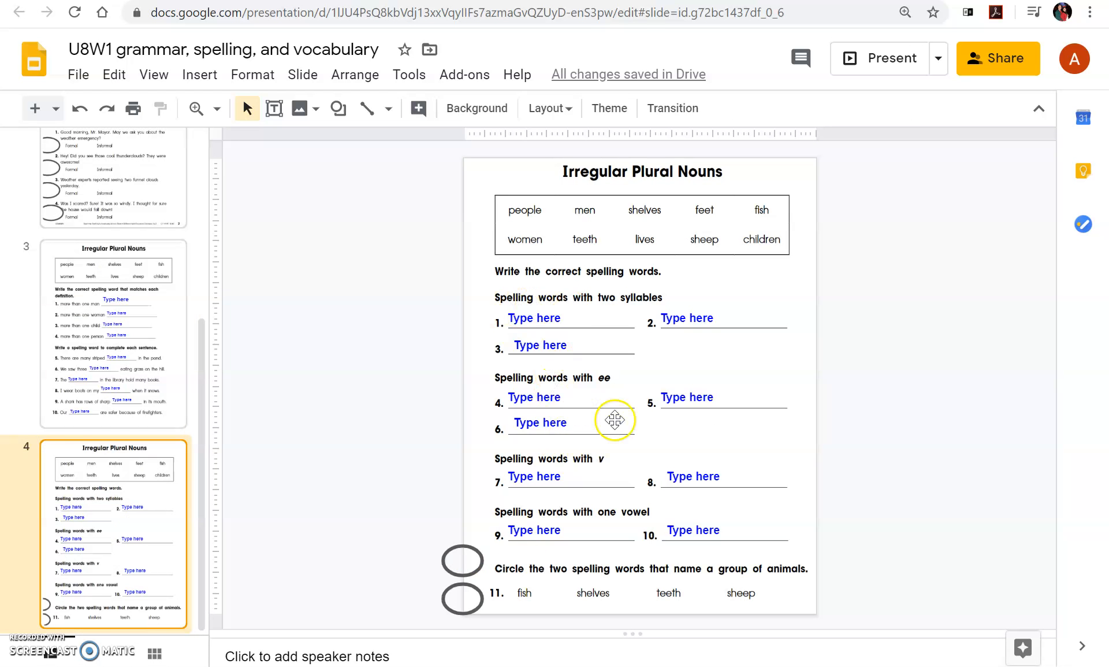
pyautogui.moveTo(579, 476)
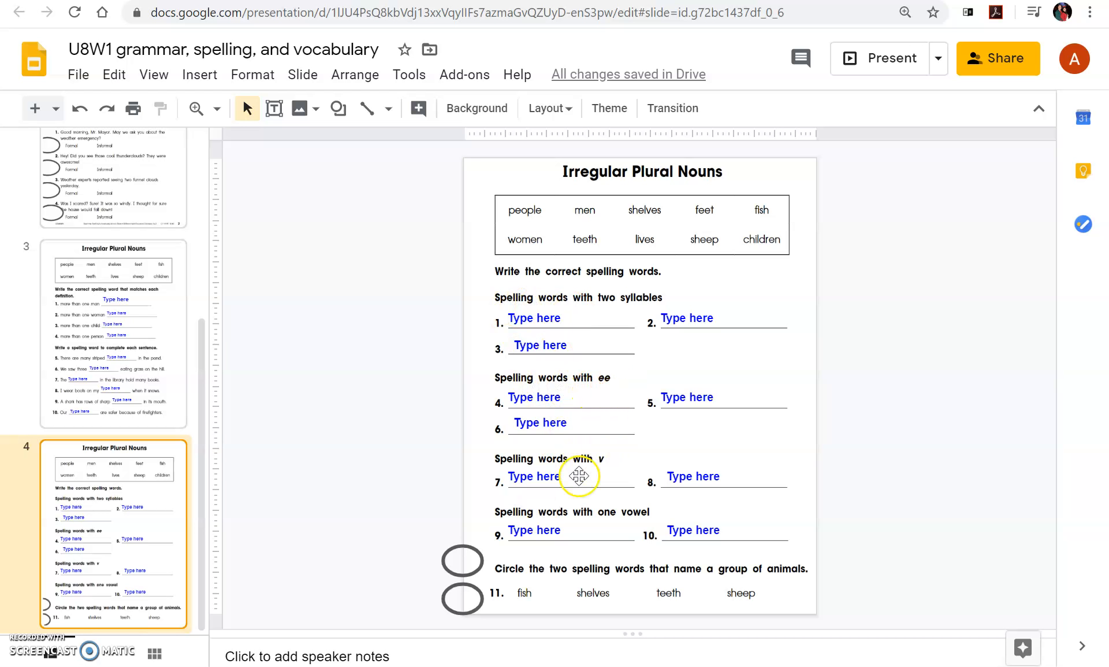
pyautogui.moveTo(499, 591)
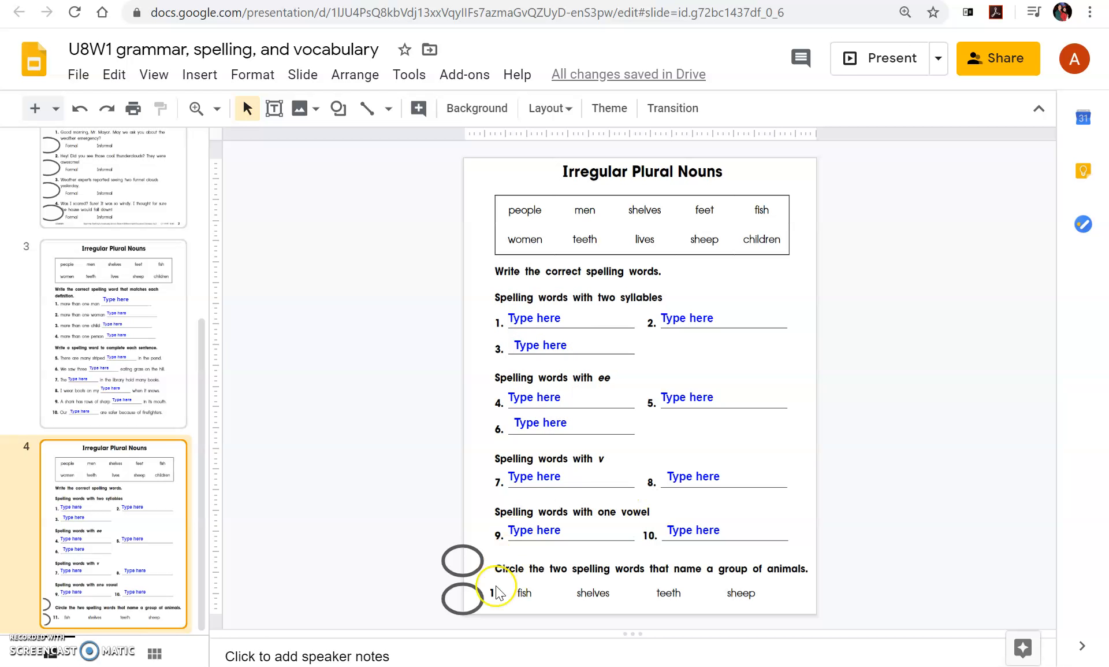
pyautogui.moveTo(694, 589)
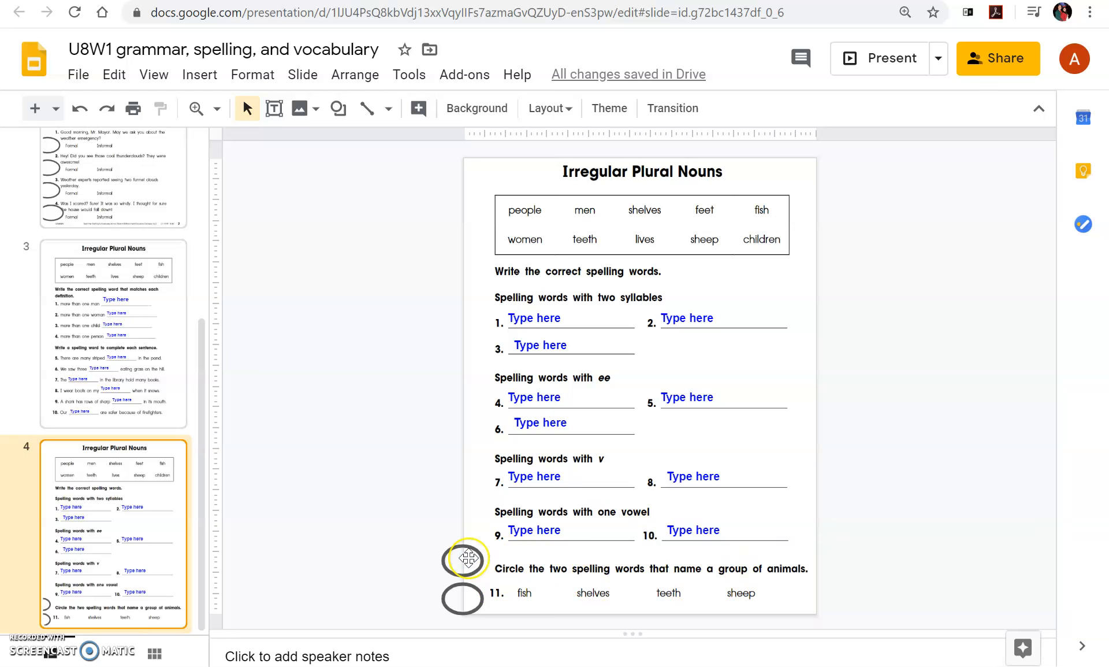
pyautogui.click(464, 560)
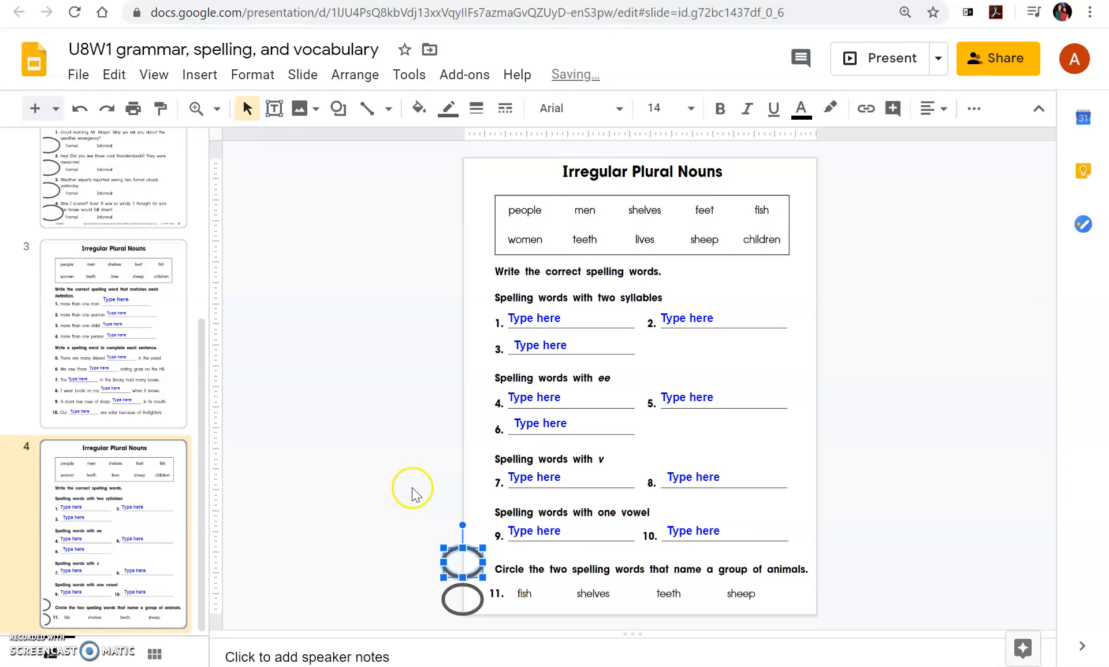
pyautogui.click(412, 491)
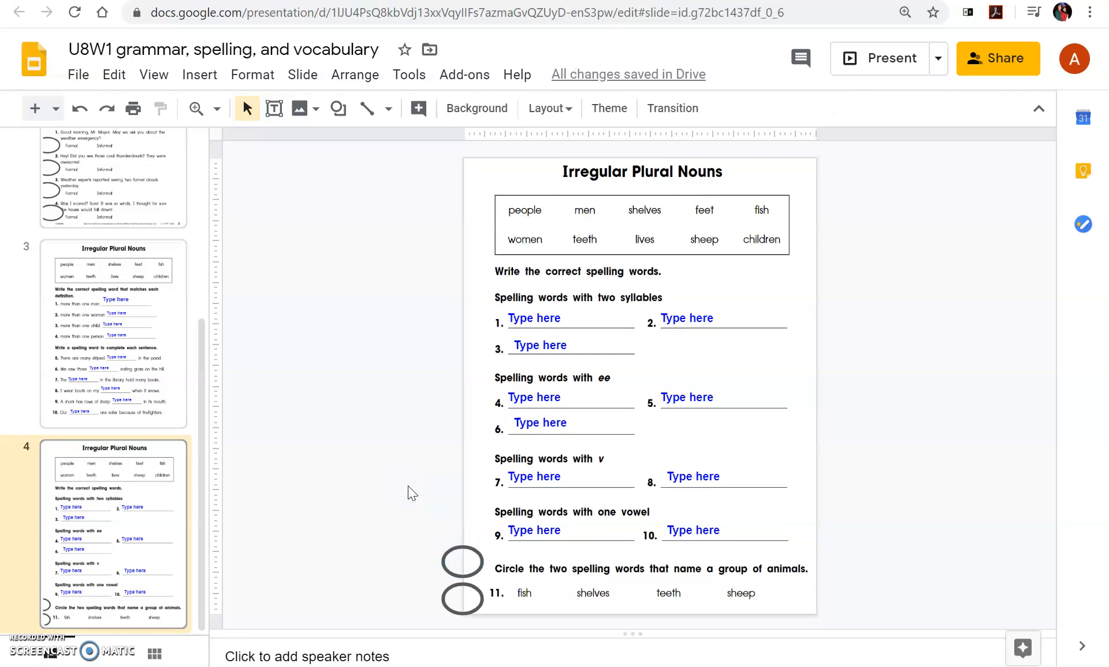